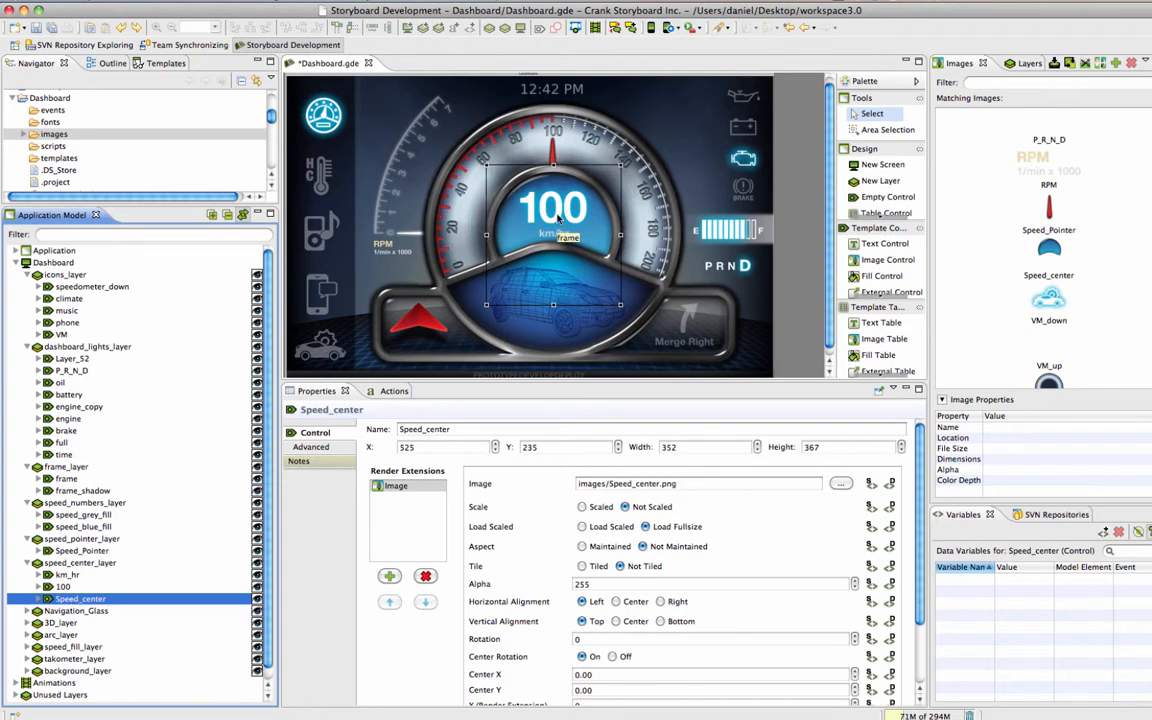
Step: Trim Speed_center's empty margins, keeping originals and refactoring controls that use it
{"action": "left_click", "coordinate": [1048, 250]}
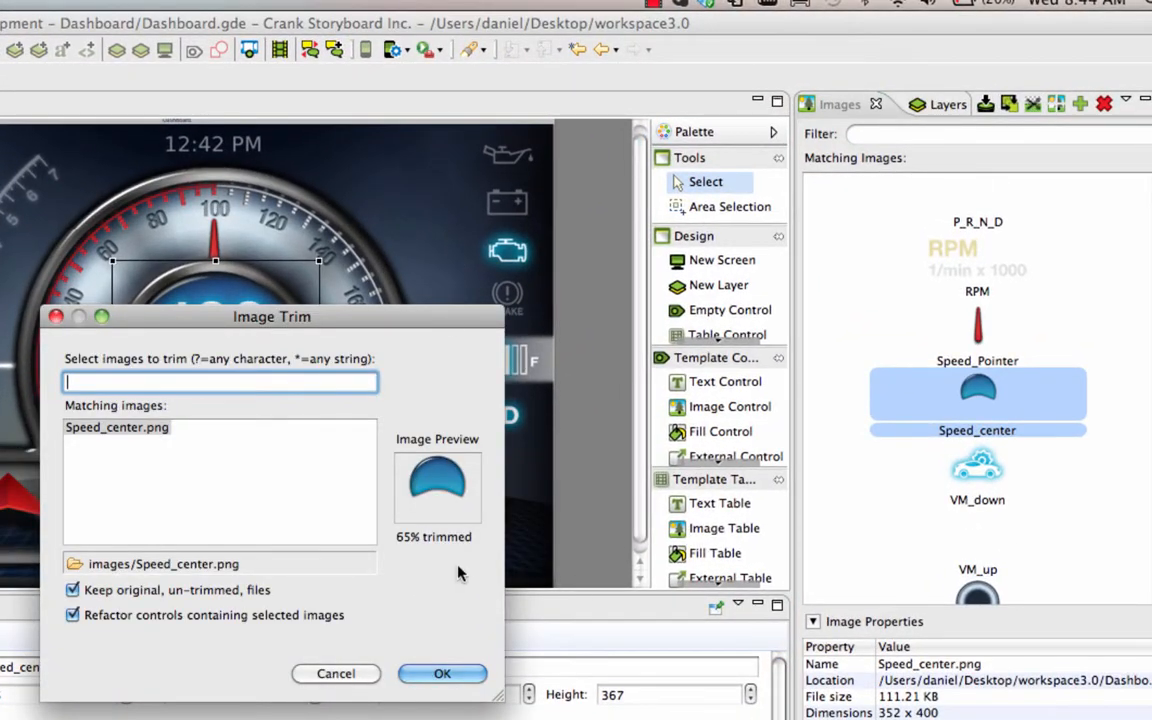
{"action": "left_click", "coordinate": [442, 672]}
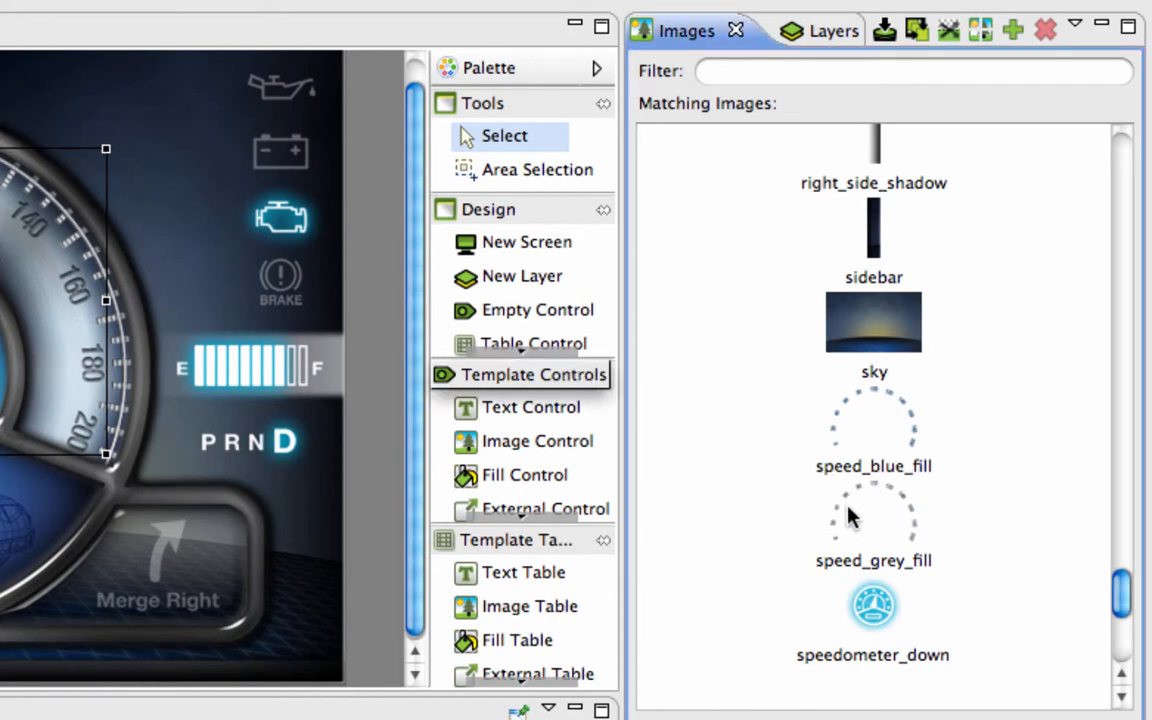
Step: Split speed_grey_fill into pieces, review its image-layer stack, then select gas_control
{"action": "left_click", "coordinate": [872, 512]}
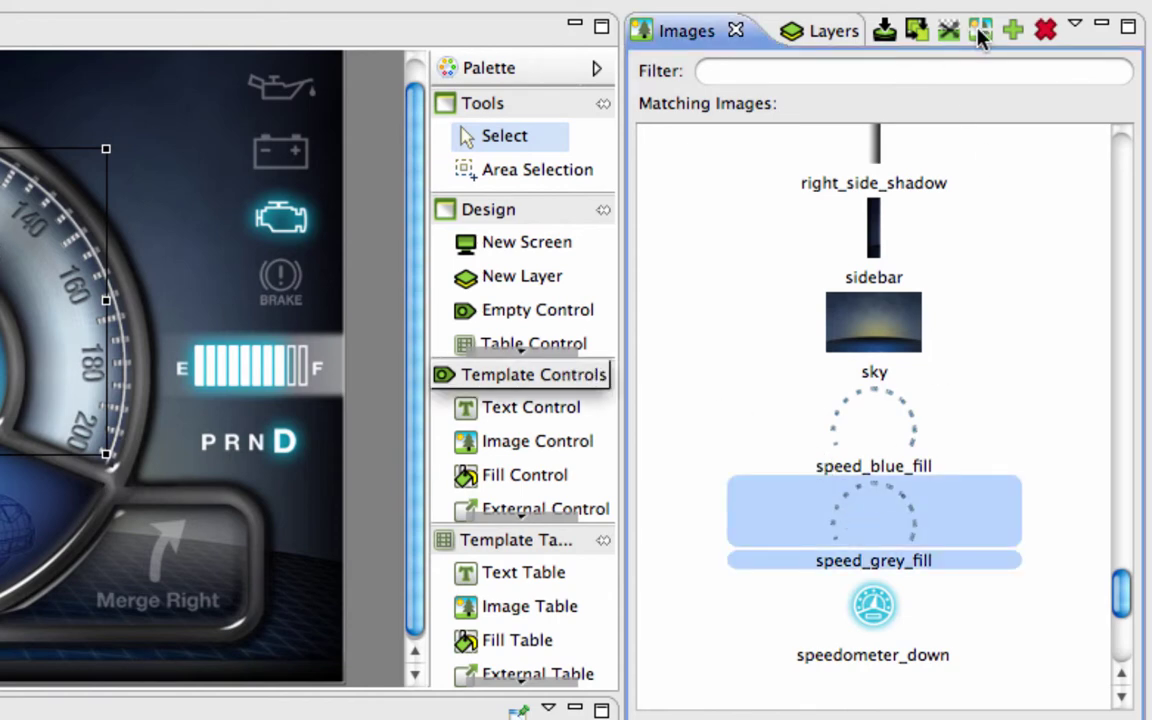
{"action": "left_click", "coordinate": [980, 30]}
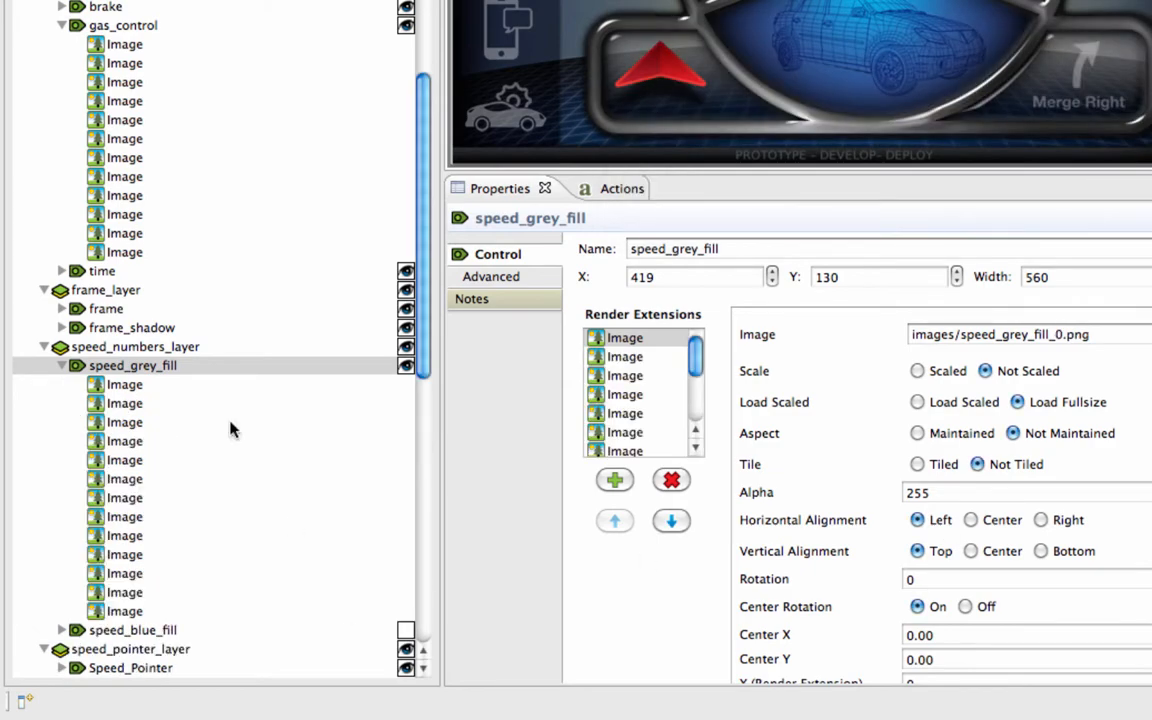
{"action": "left_click", "coordinate": [132, 364]}
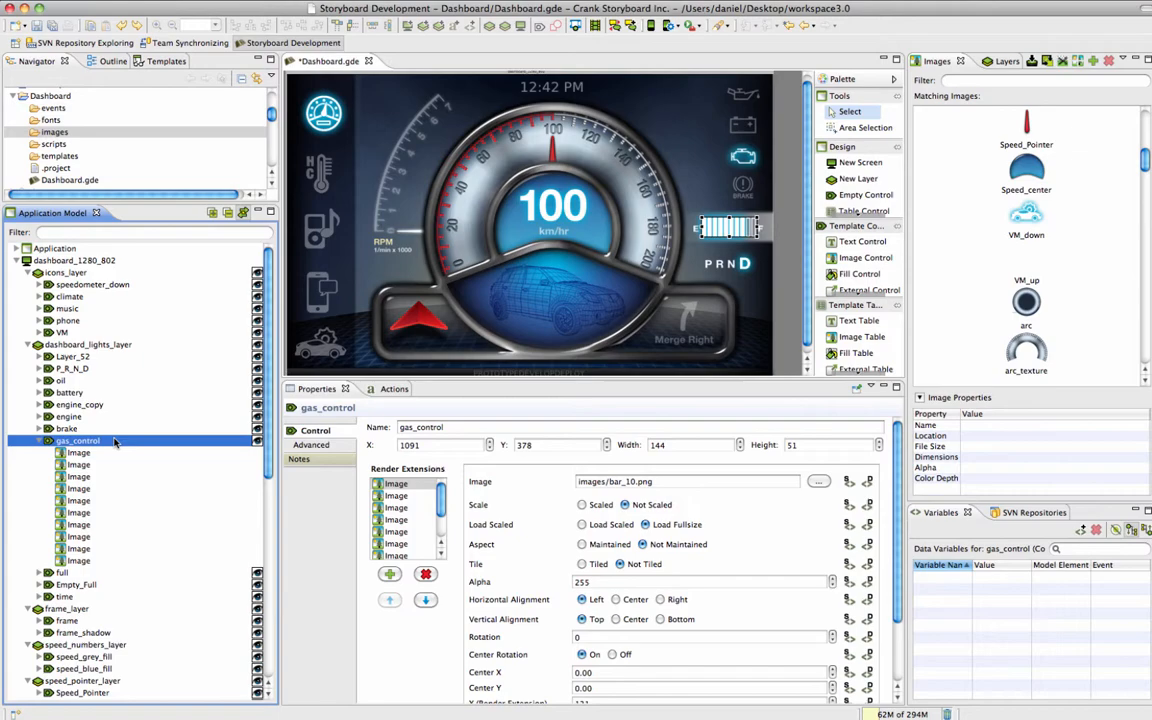
Step: Merge gas_control's many image layers into one via Manage > Merge Control Images
{"action": "left_click", "coordinate": [78, 464]}
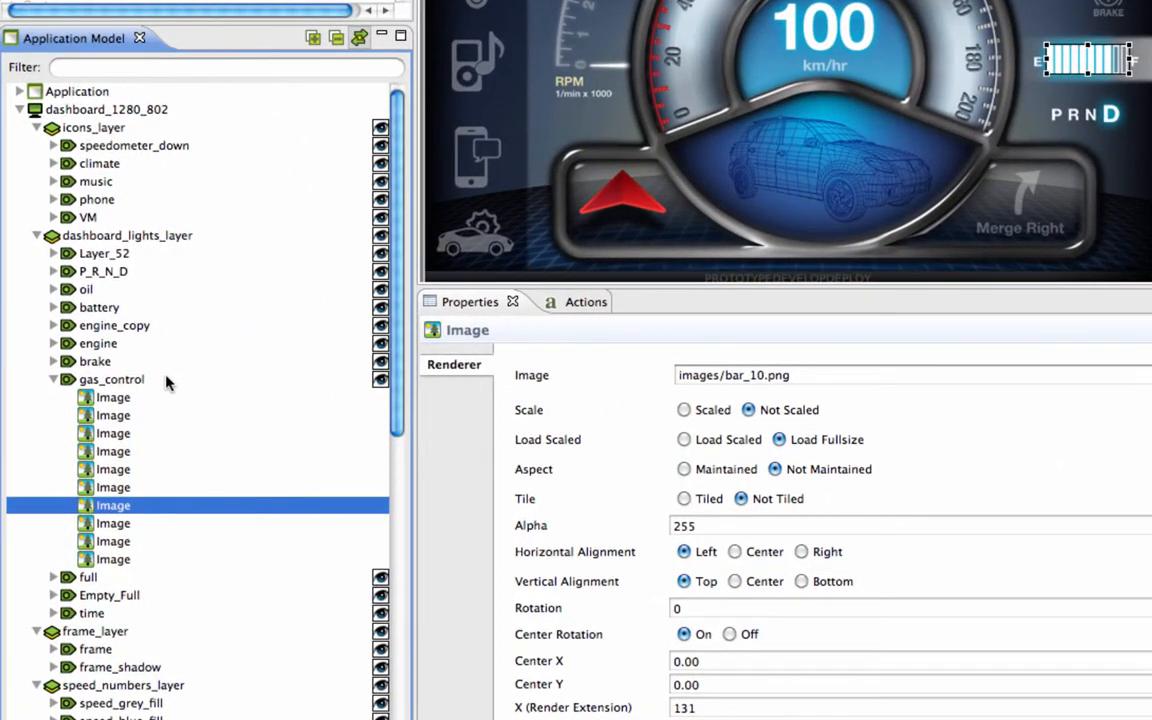
{"action": "left_click", "coordinate": [112, 380]}
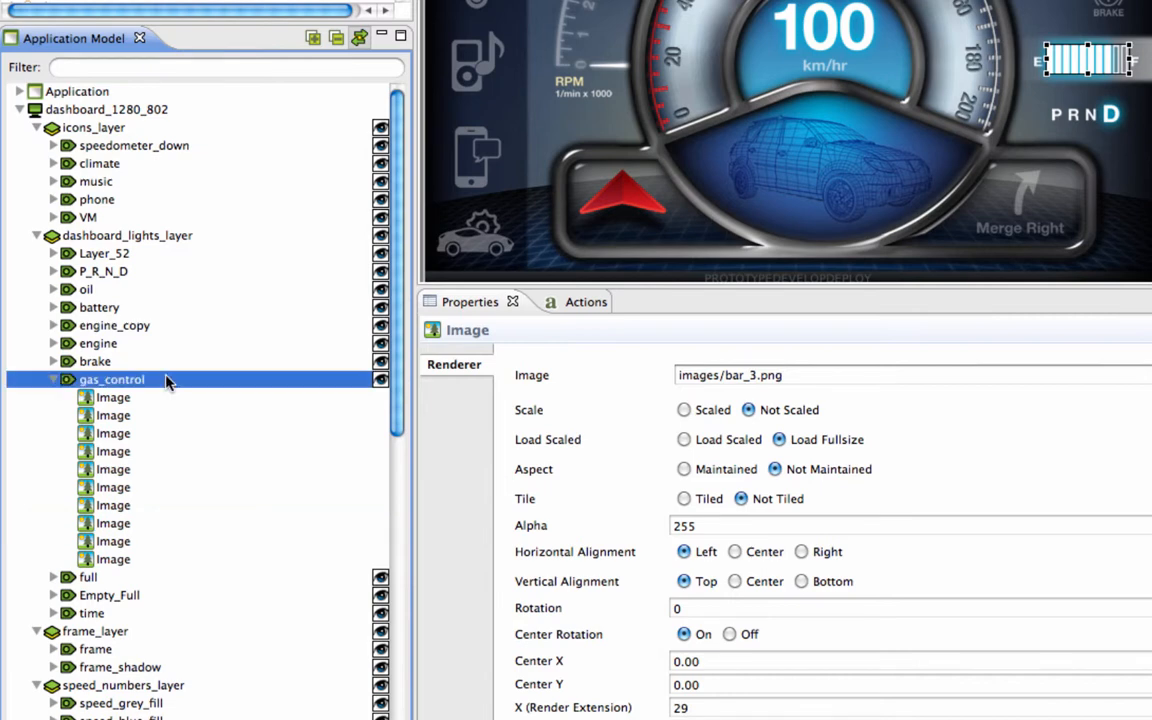
{"action": "right_click", "coordinate": [112, 380]}
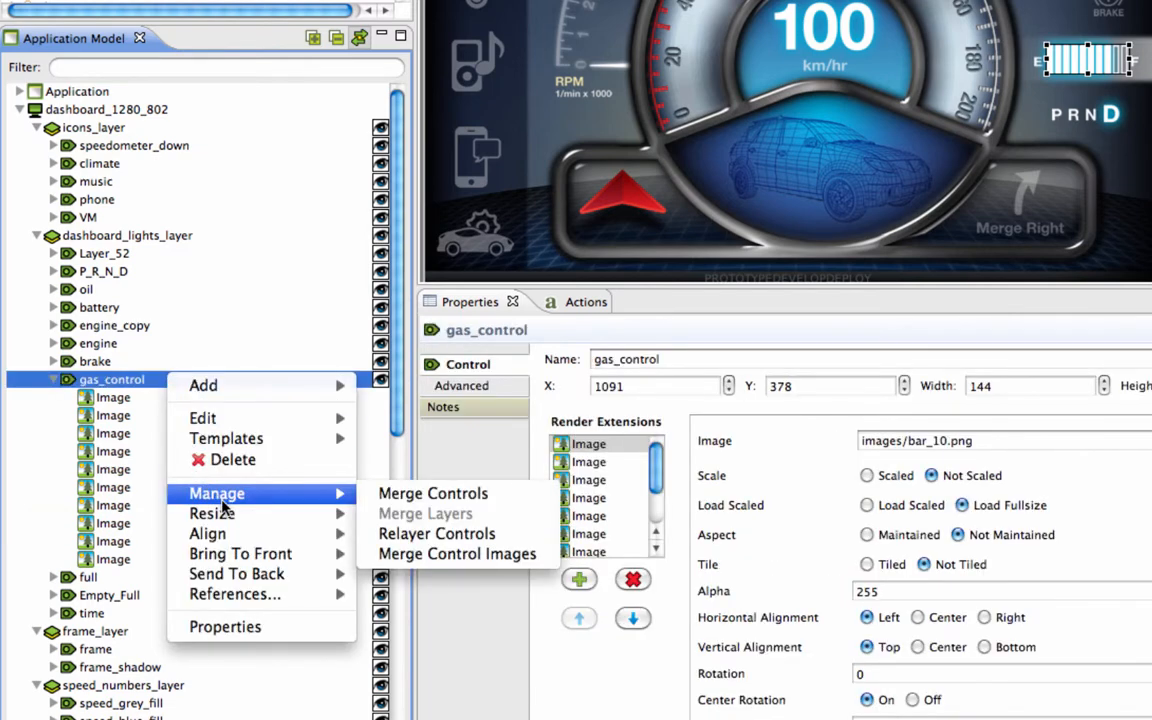
{"action": "mouse_move", "coordinate": [456, 552]}
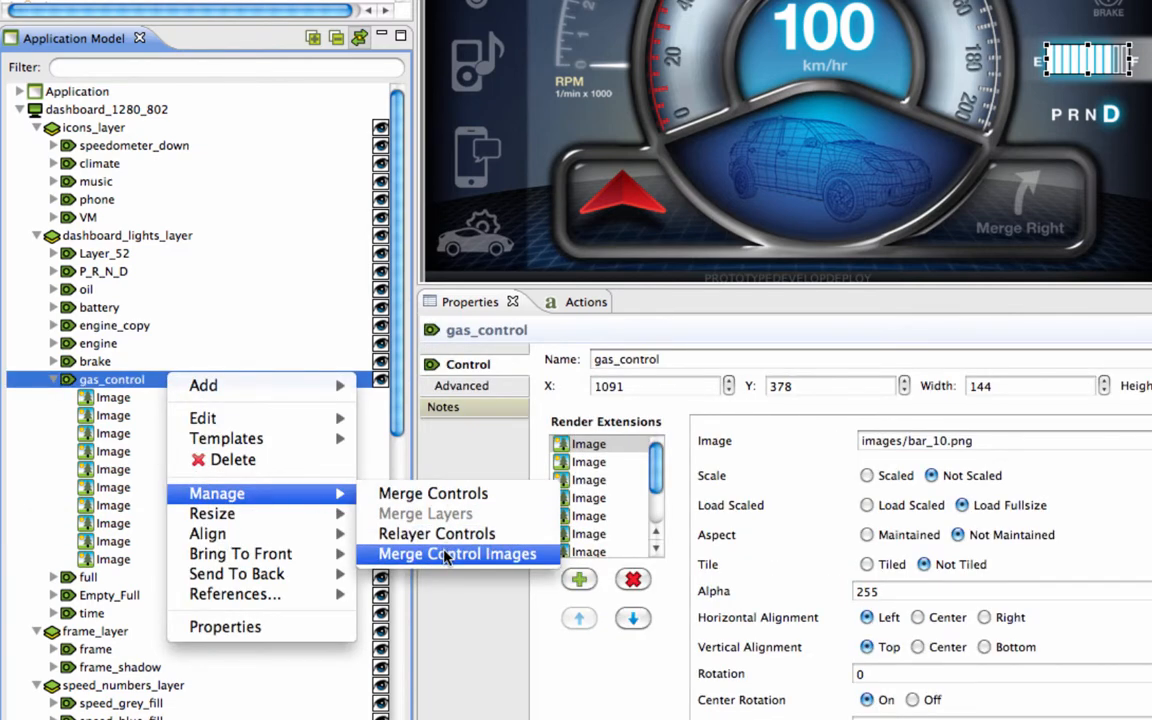
{"action": "left_click", "coordinate": [458, 552]}
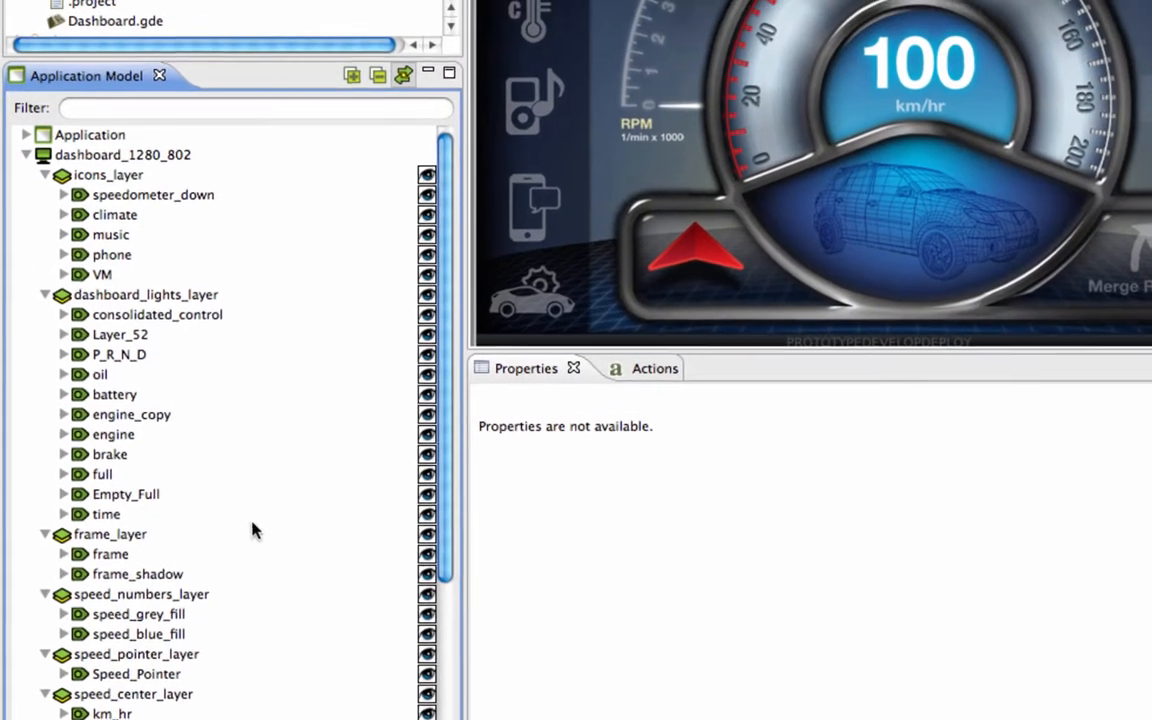
Step: Expand the new consolidated_control and inspect its single merged gas_gauge image
{"action": "left_click", "coordinate": [156, 316]}
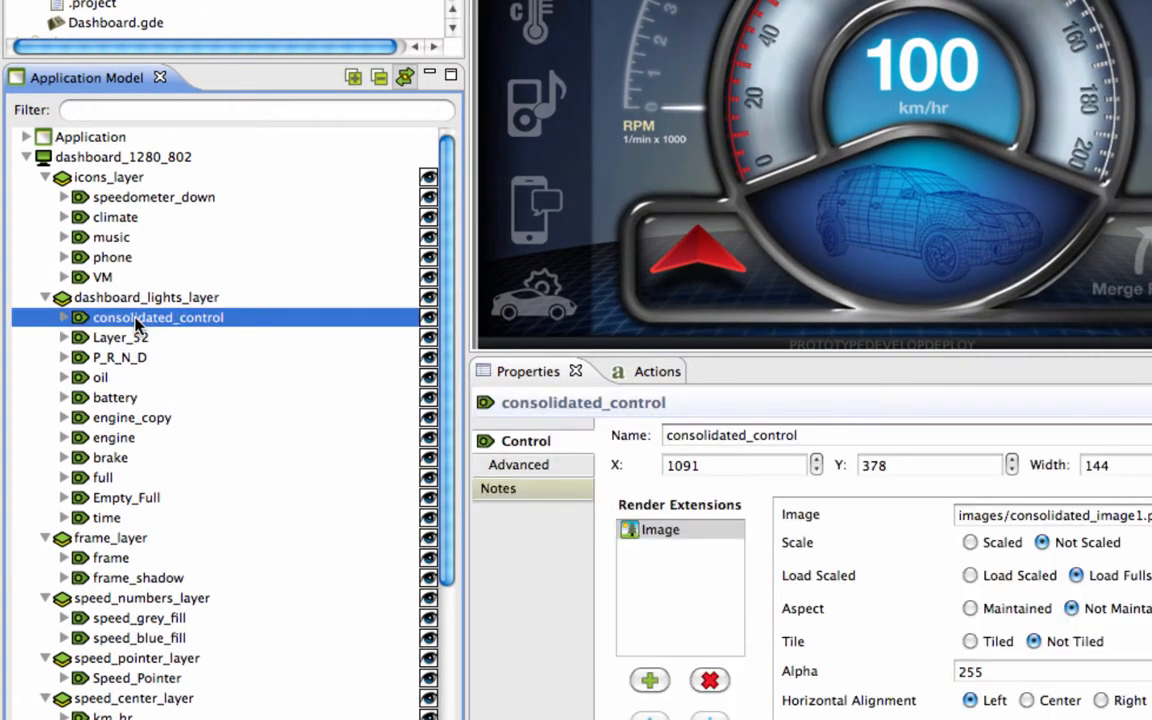
{"action": "left_click", "coordinate": [64, 316]}
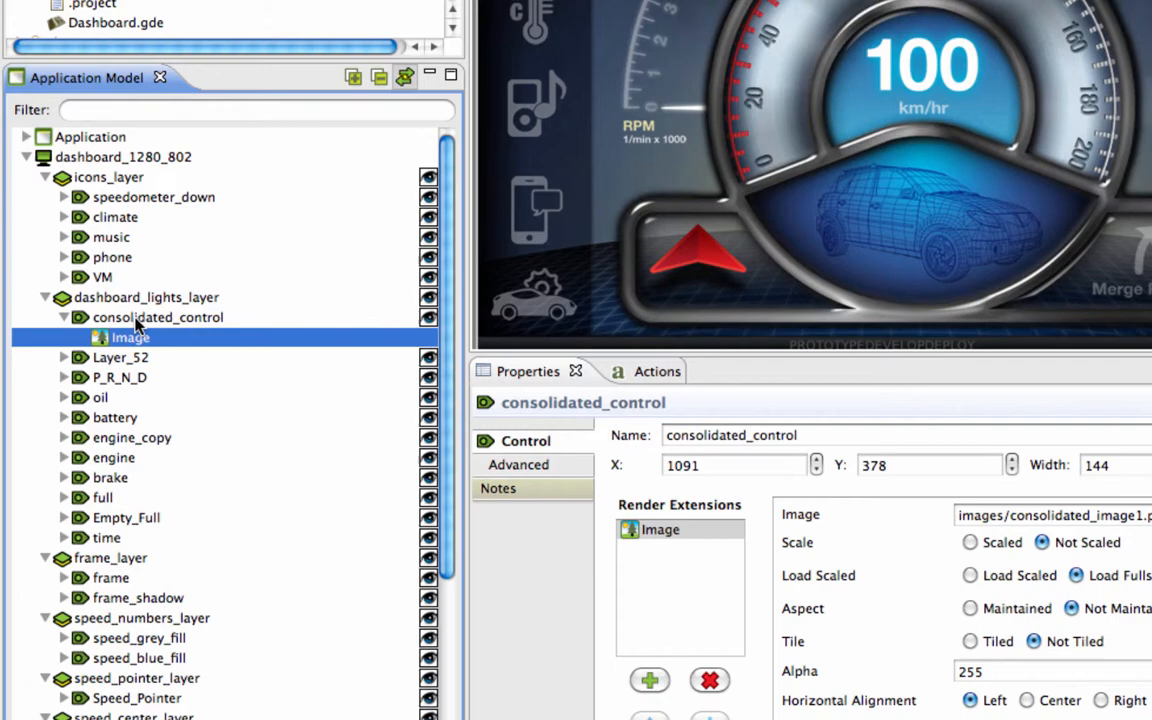
{"action": "left_click", "coordinate": [130, 336]}
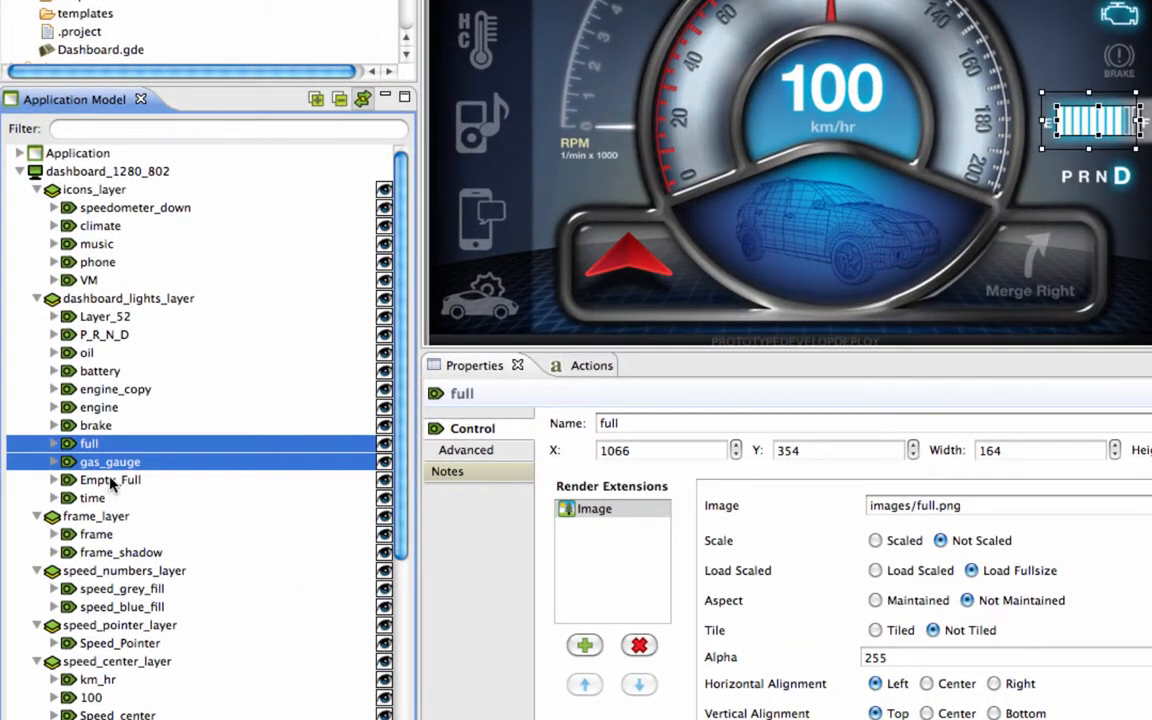
Step: Merge full, gas_gauge and Empty_Full into one full control holding three images
{"action": "right_click", "coordinate": [108, 480]}
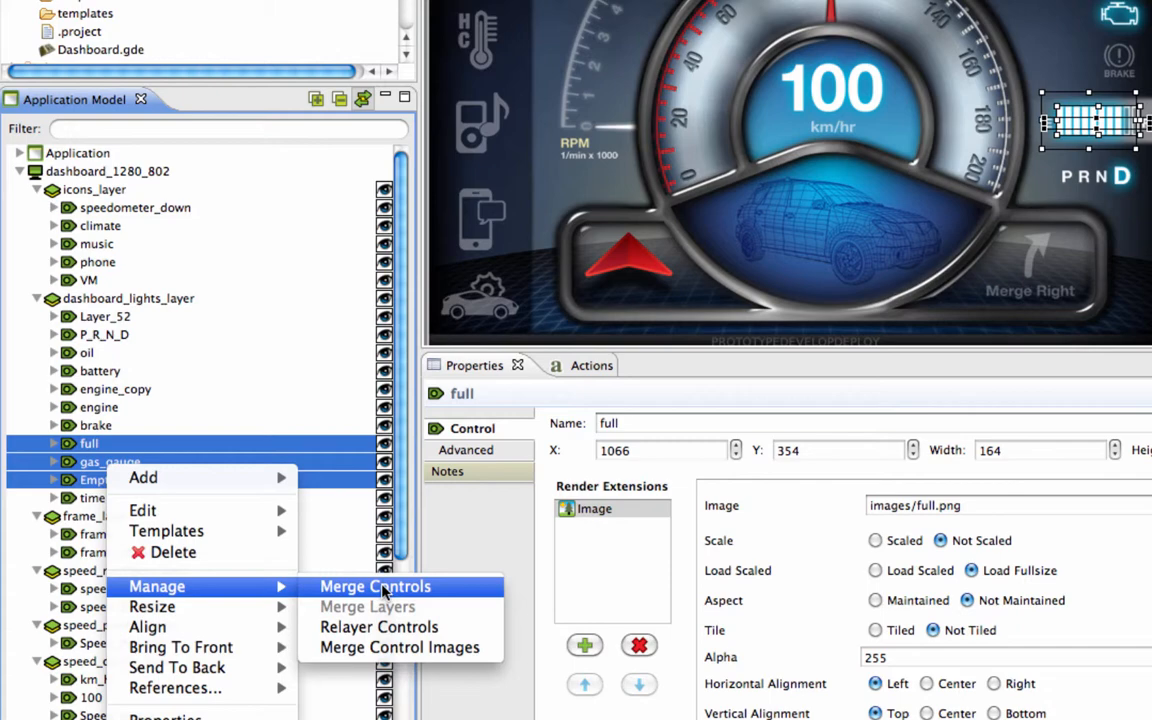
{"action": "left_click", "coordinate": [376, 586]}
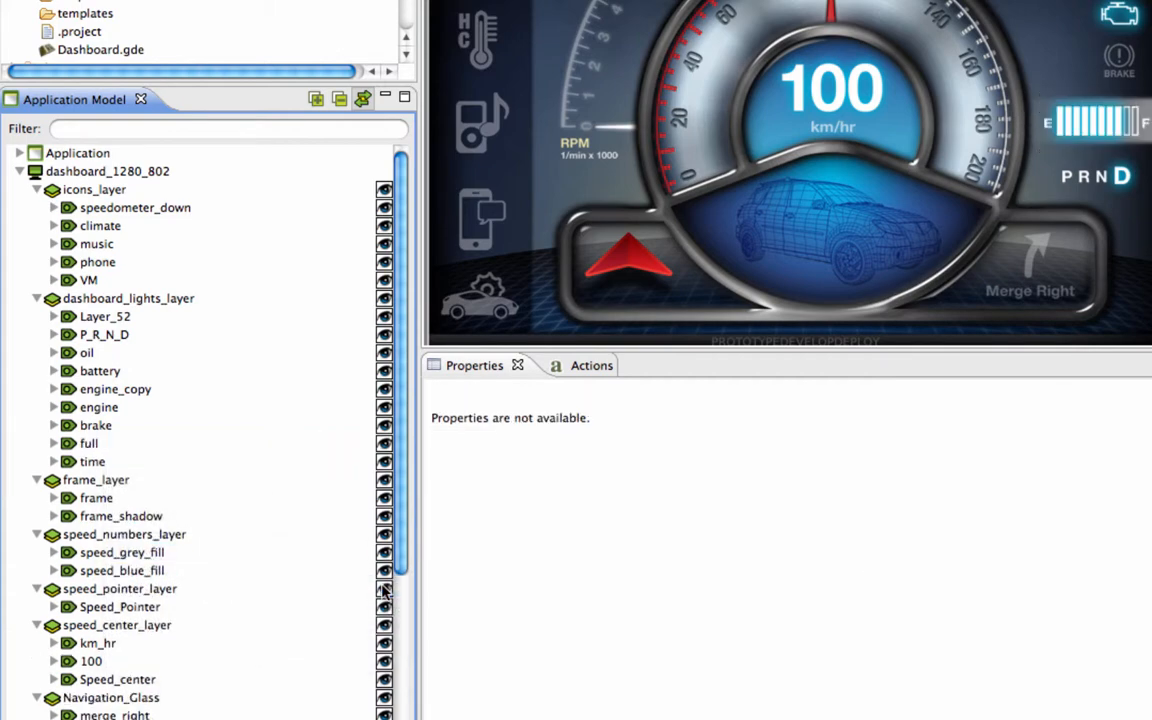
{"action": "scroll", "scroll_direction": "down", "scroll_amount": 3}
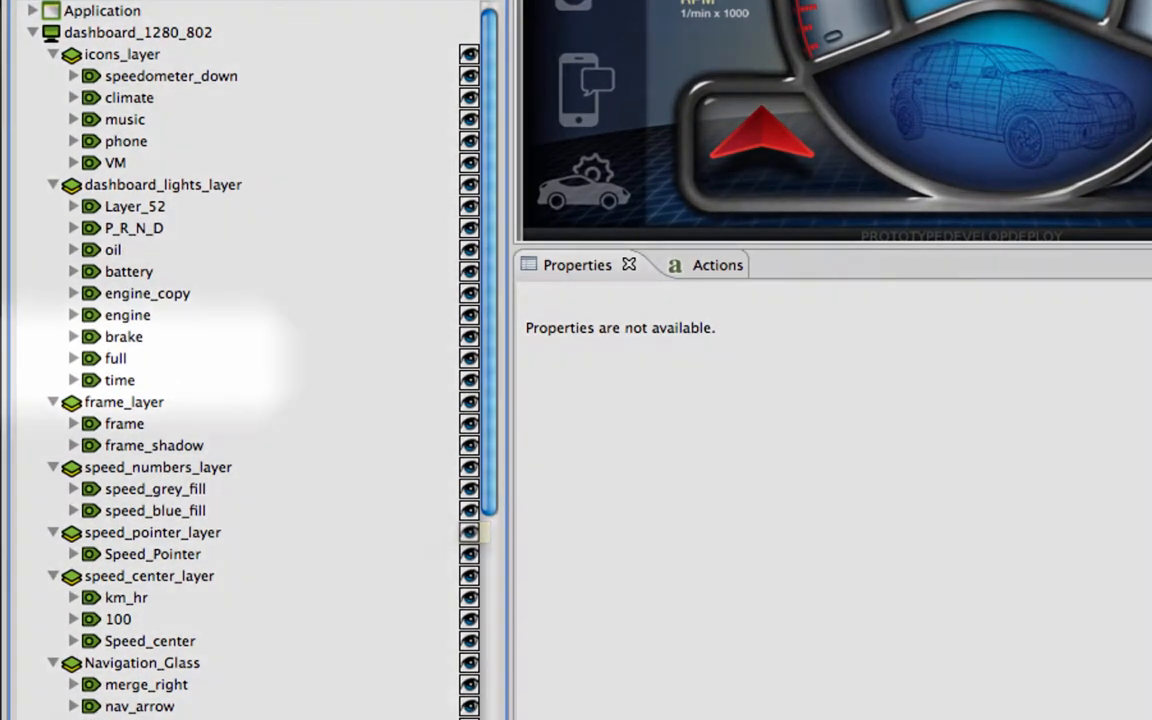
{"action": "left_click", "coordinate": [116, 358]}
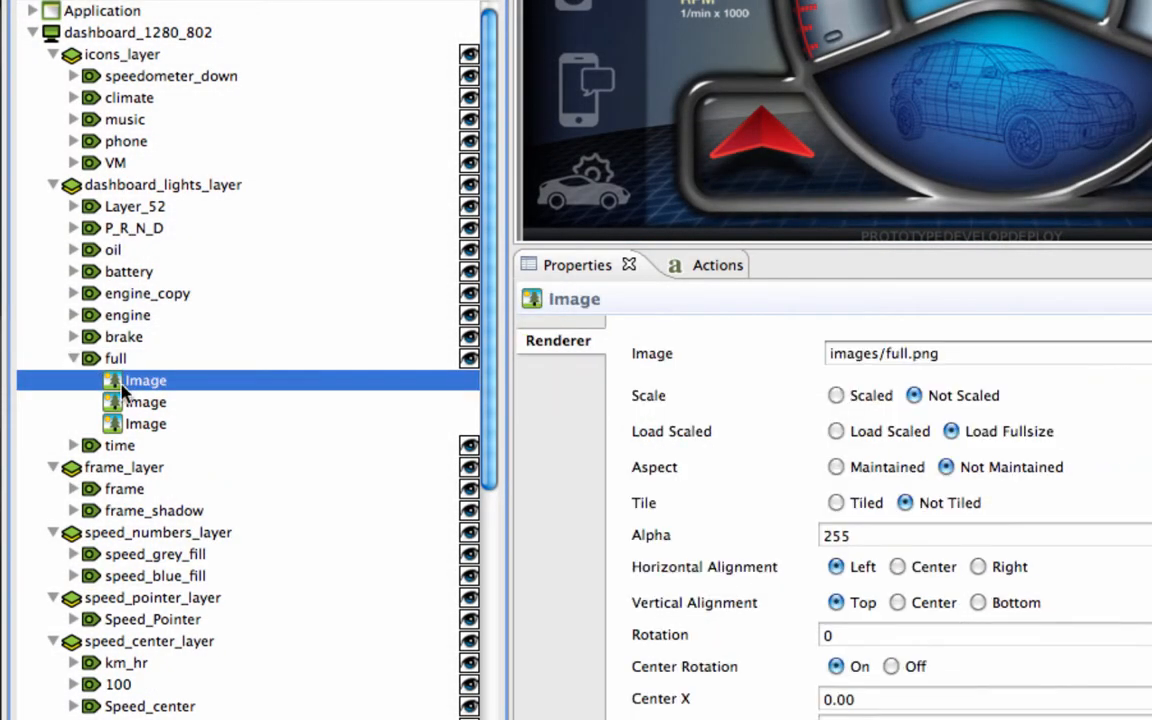
{"action": "left_click", "coordinate": [144, 402]}
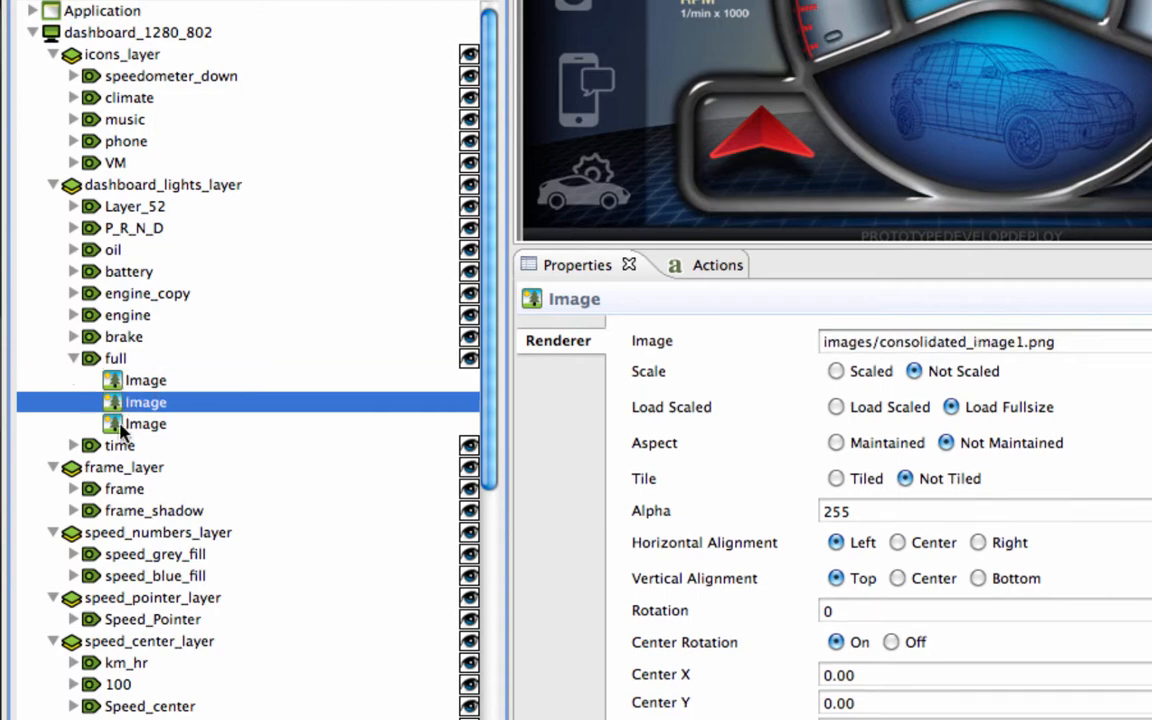
{"action": "left_click", "coordinate": [144, 424]}
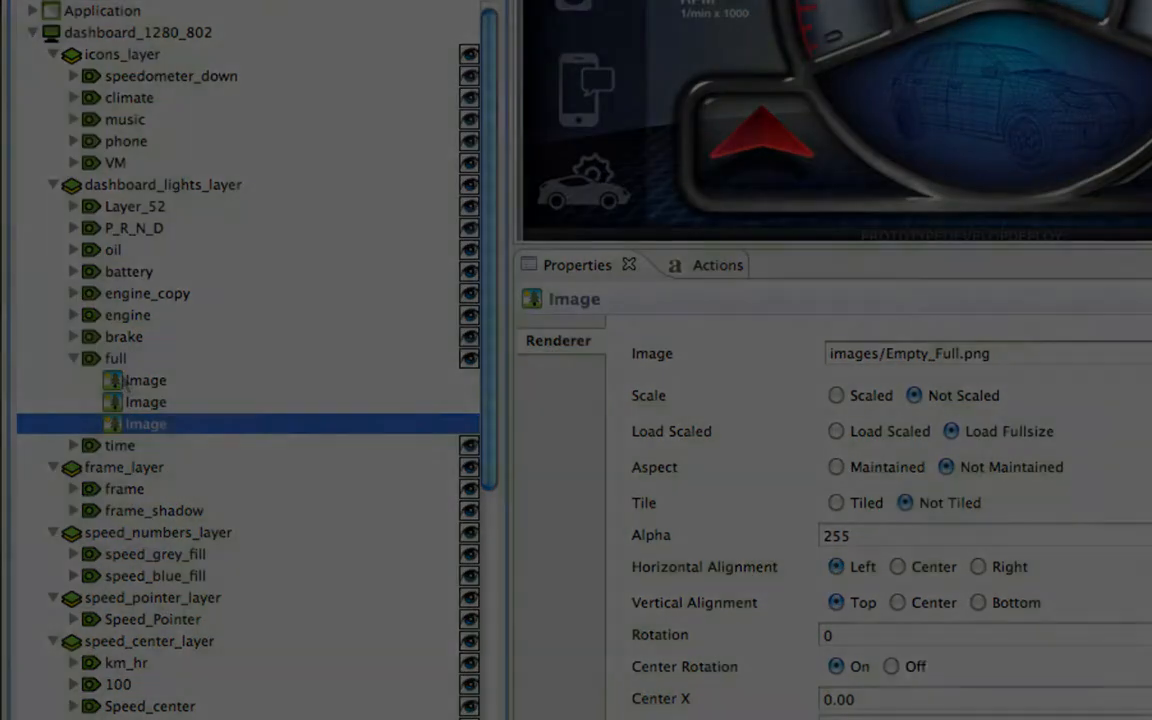